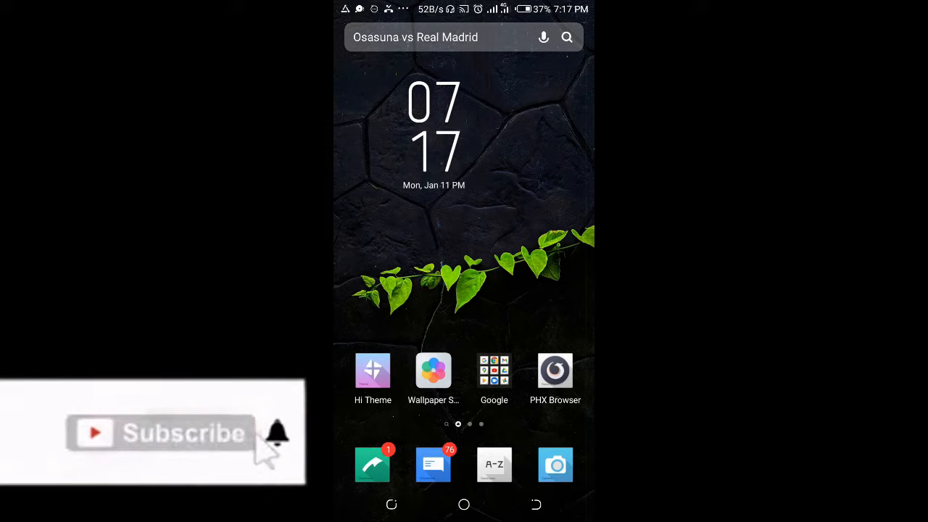
pyautogui.moveTo(356, 446)
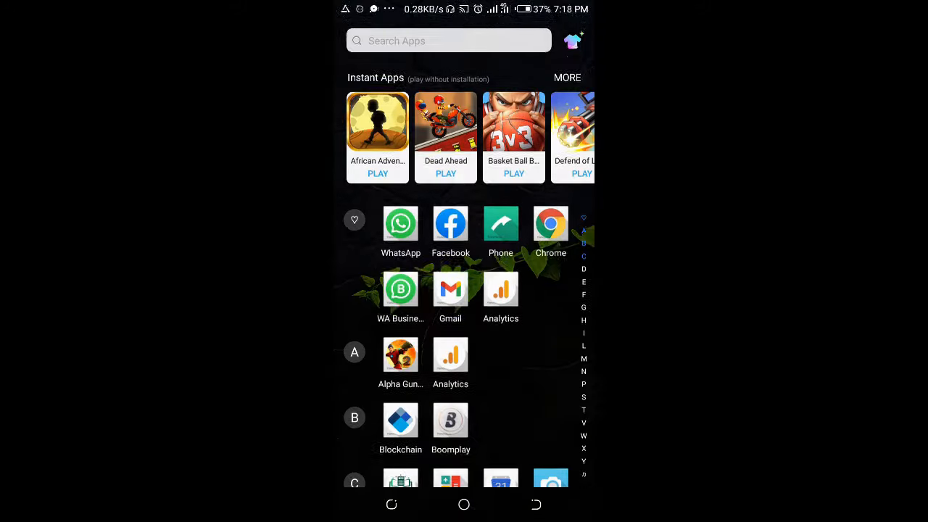
# Launch Signal from the S section of the app drawer
pyautogui.scroll(-3)
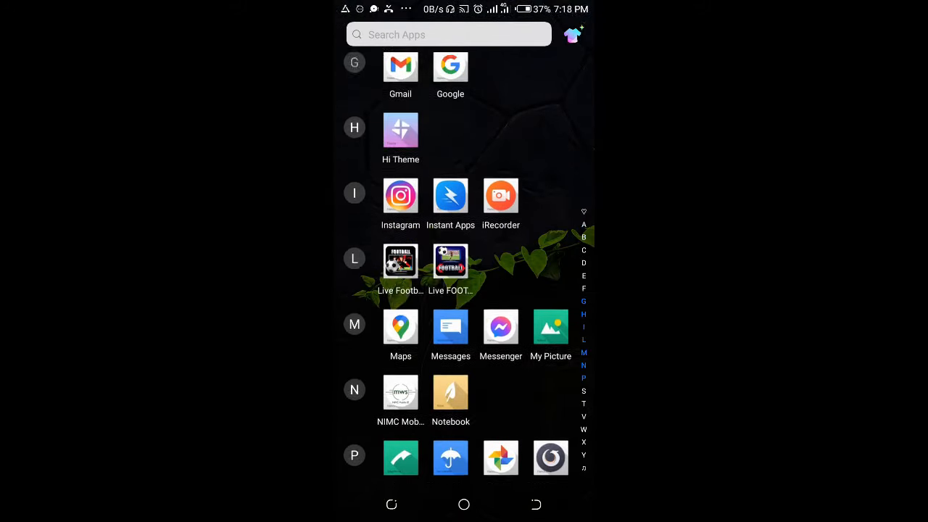
pyautogui.scroll(-3)
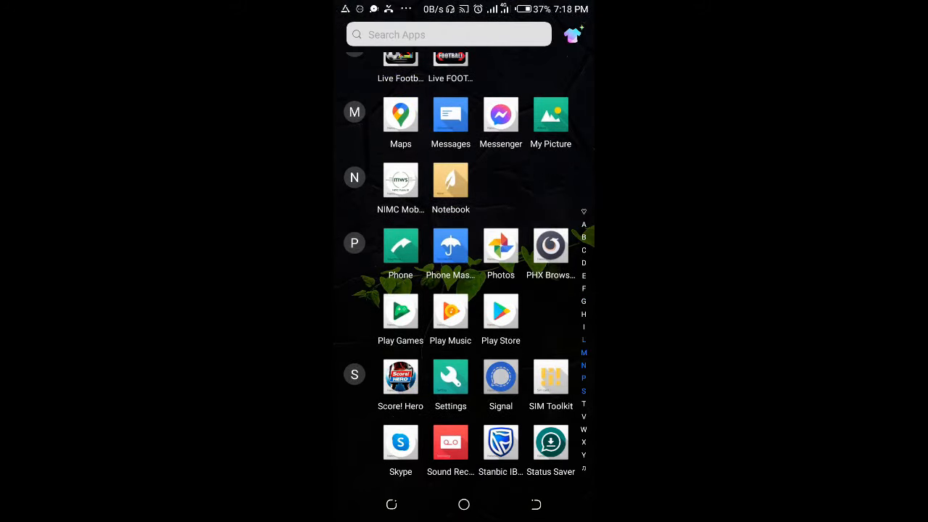
pyautogui.click(501, 377)
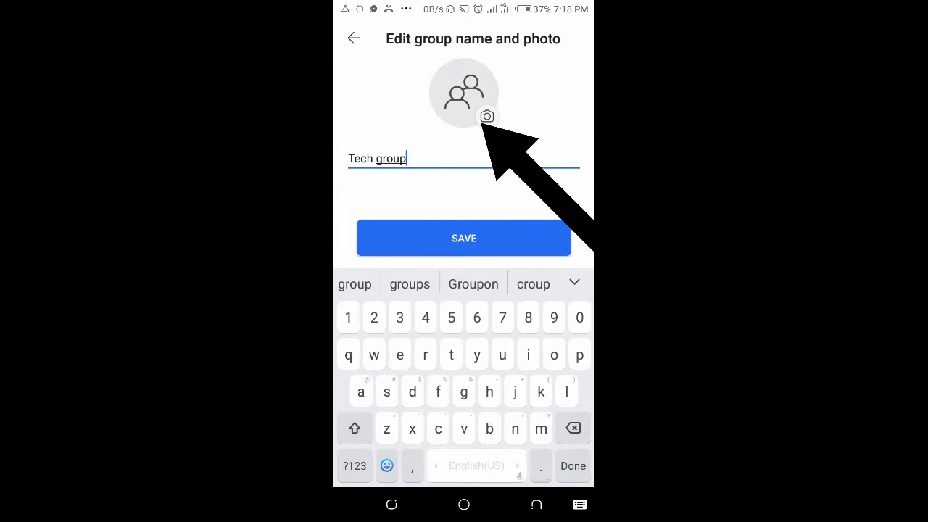
# Start changing Tech group's picture and choose to pick an existing gallery photo
pyautogui.click(487, 116)
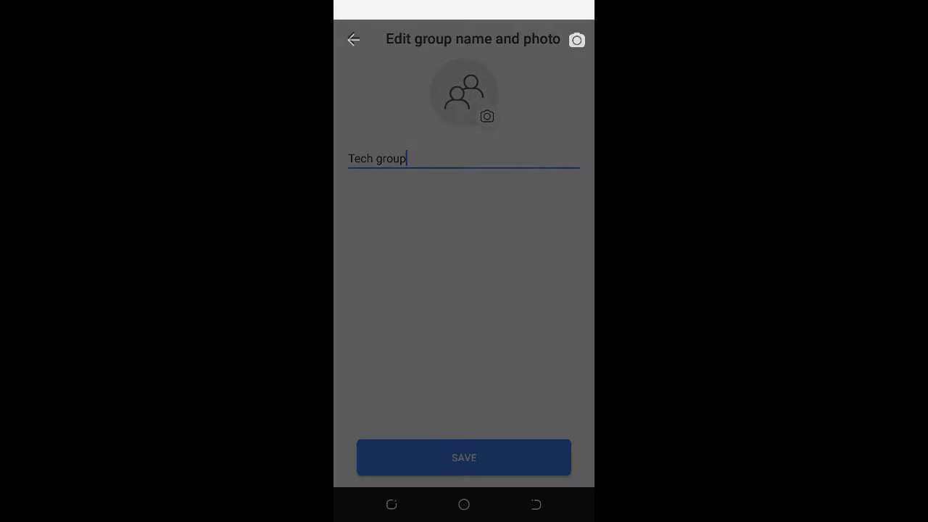
pyautogui.click(576, 40)
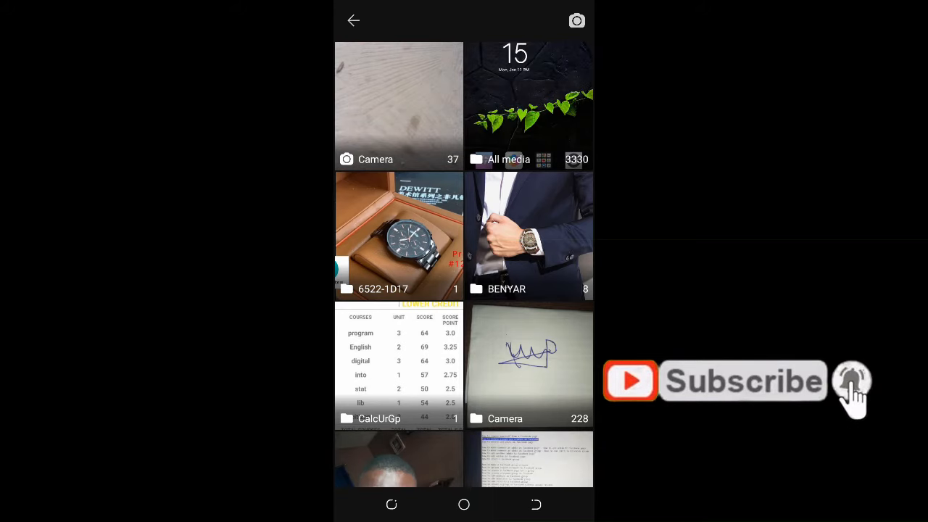
# Select the glowing white watch photo from the jelly watch album
pyautogui.scroll(-3)
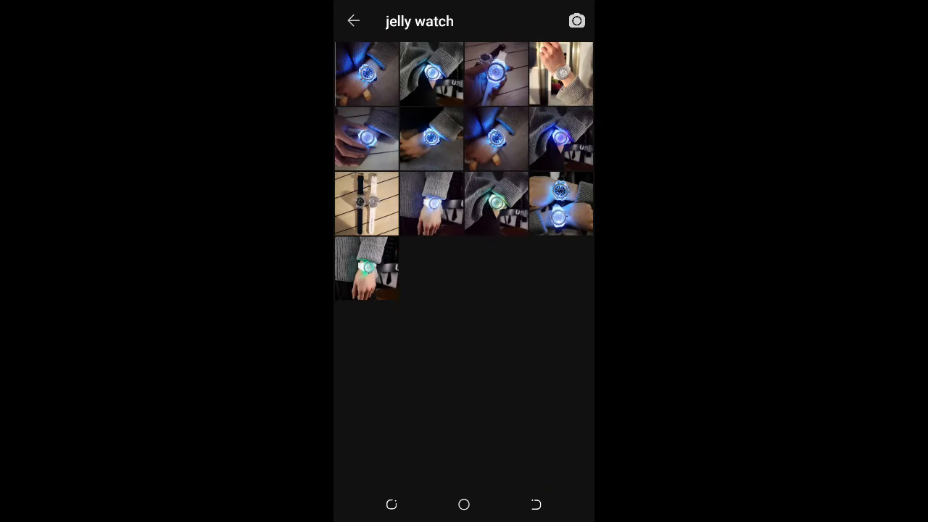
pyautogui.click(577, 20)
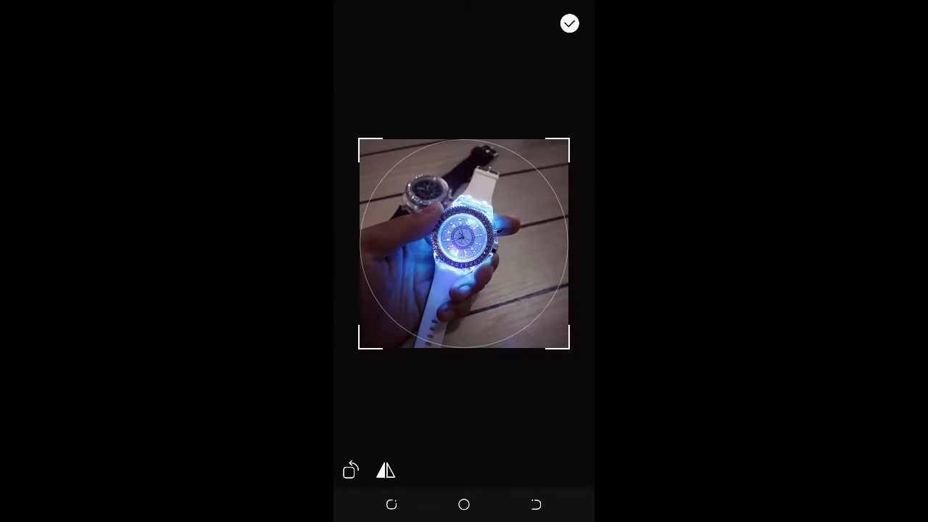
# Accept the circular crop and use the watch photo as the pending avatar
pyautogui.click(570, 23)
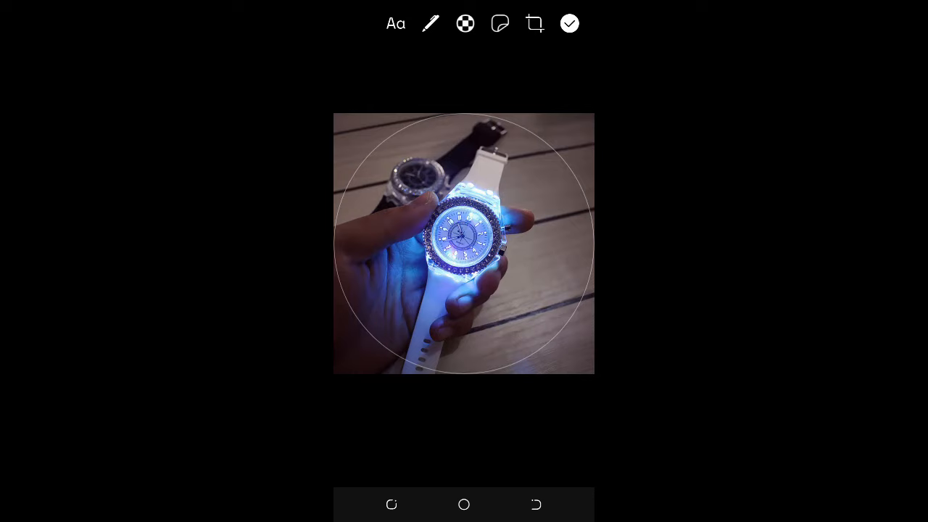
pyautogui.click(569, 23)
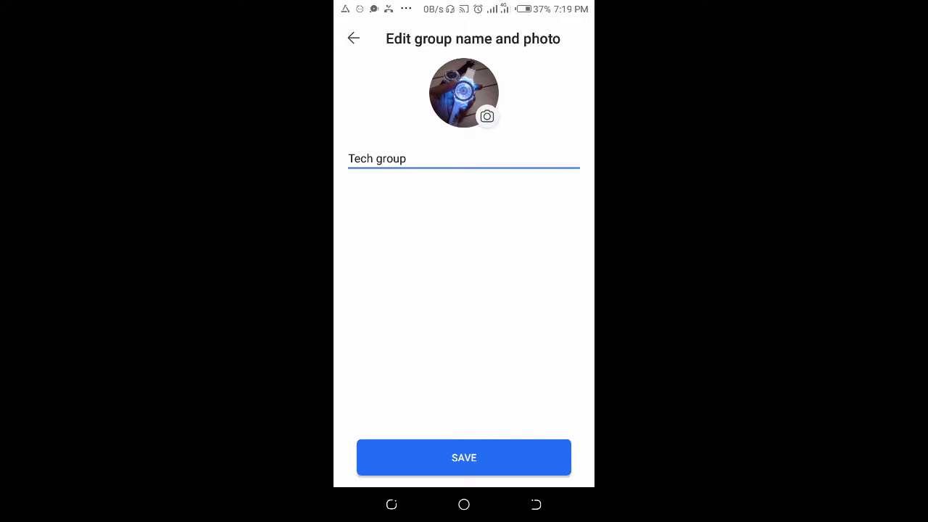
# Save the glowing watch photo as Tech group's avatar
pyautogui.click(463, 456)
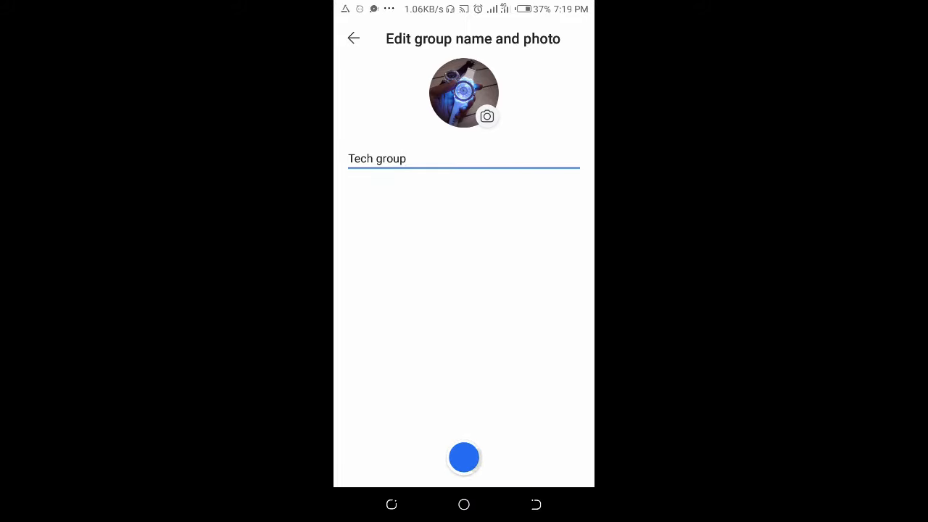
pyautogui.click(406, 159)
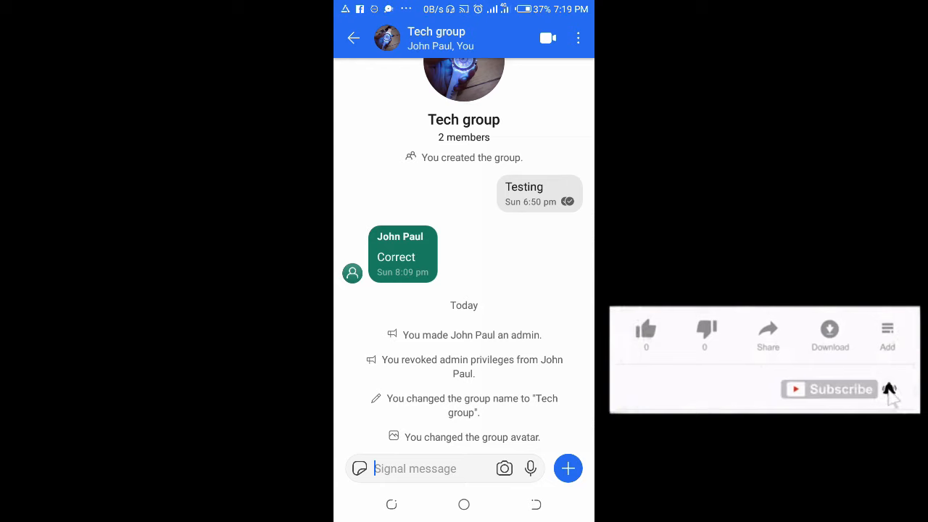
pyautogui.moveTo(722, 355)
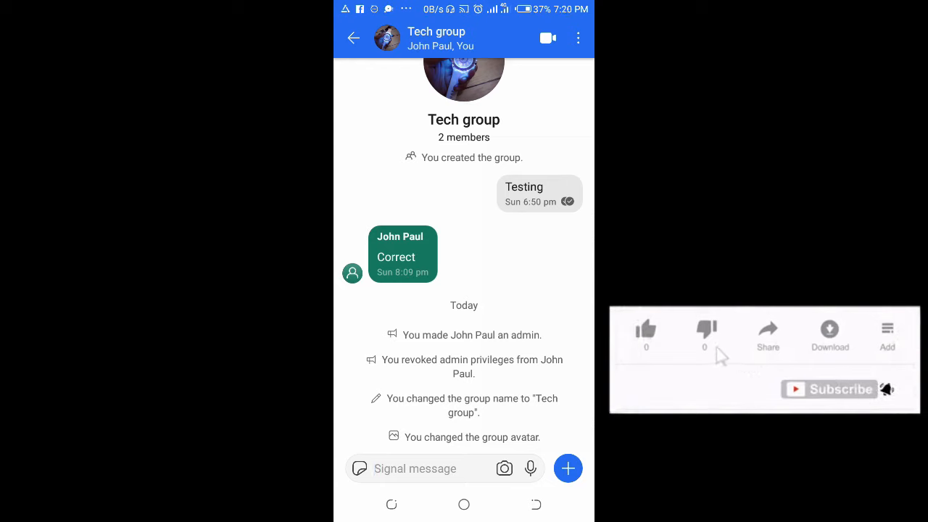
# Check the Tech group chat shows the watch avatar and 'You changed the group avatar' notice
pyautogui.click(645, 330)
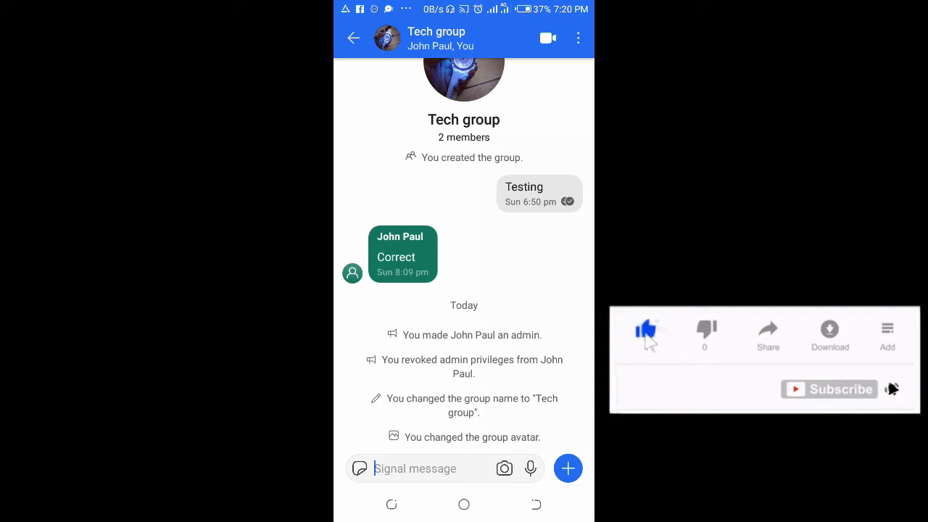